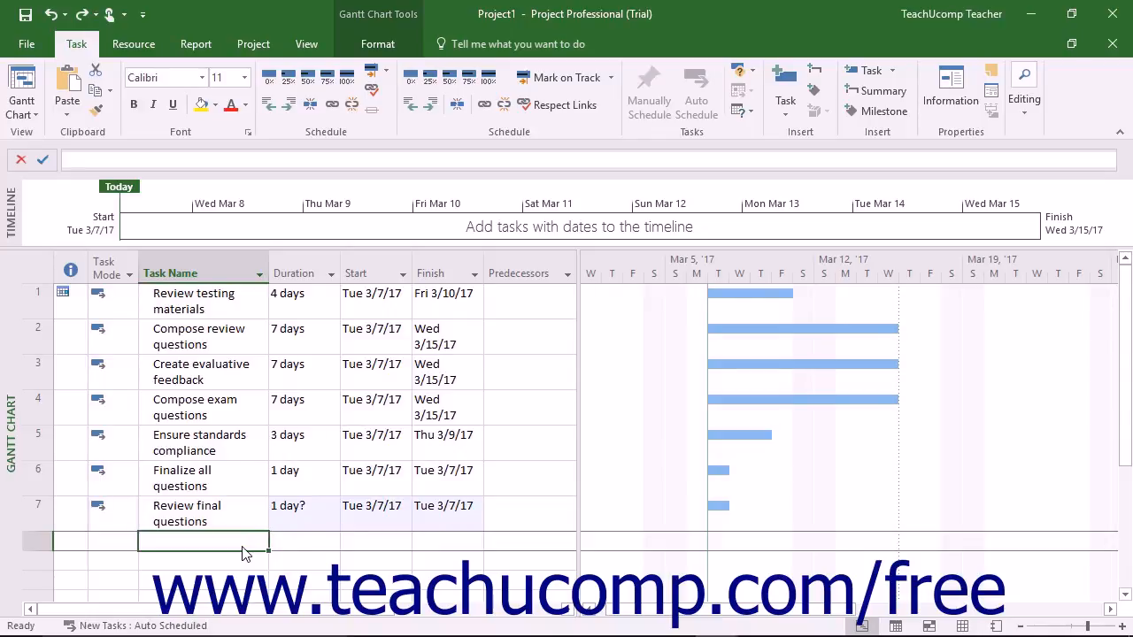
Change task 6's name from 'Finalize all questions' to 'Finalize questions'.
{"action": "left_click", "coordinate": [203, 478]}
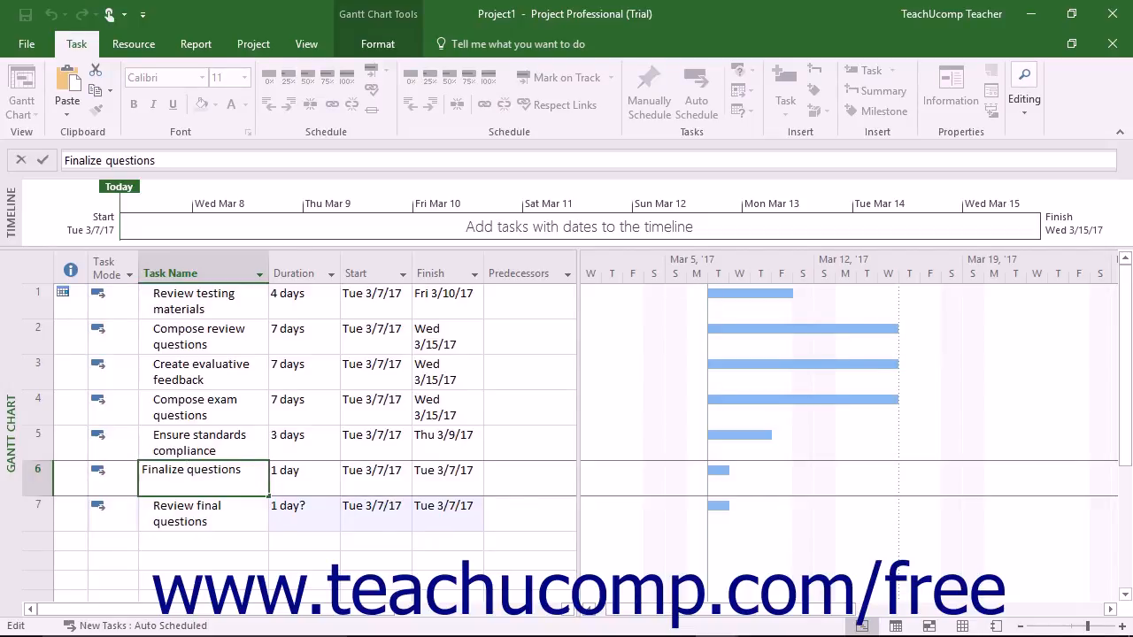
{"action": "left_click", "coordinate": [204, 498]}
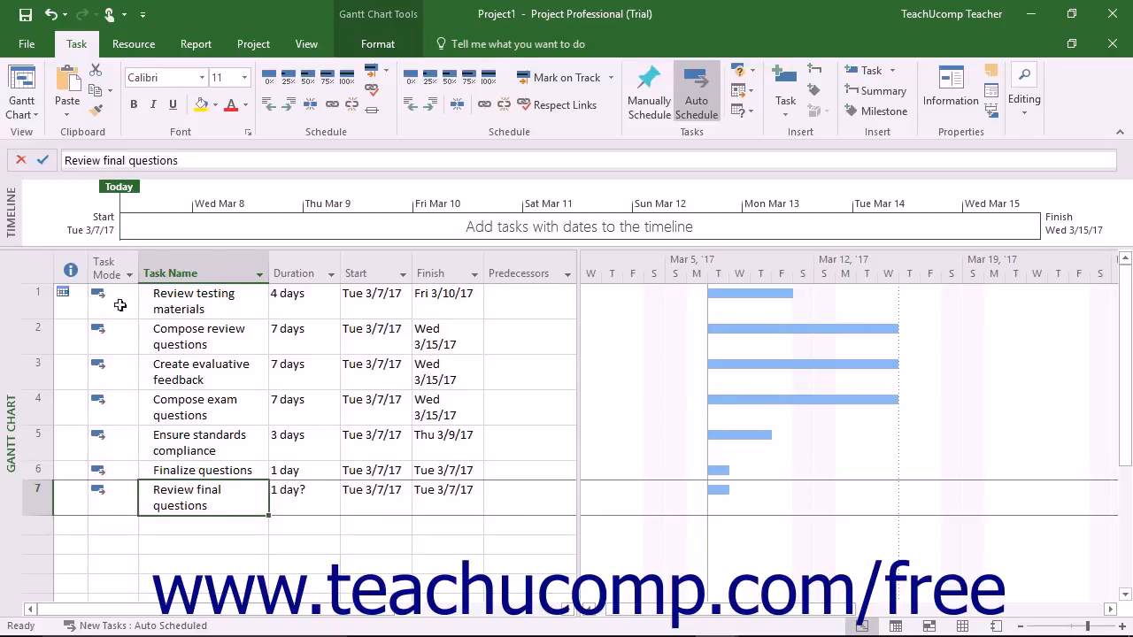
{"action": "mouse_move", "coordinate": [182, 174]}
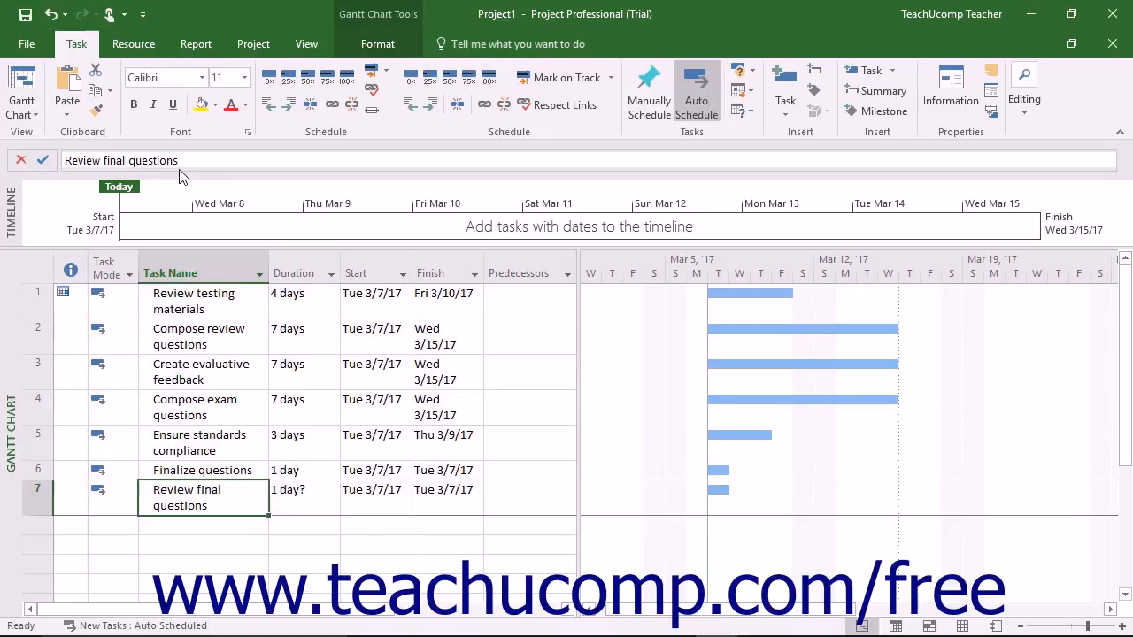
{"action": "mouse_move", "coordinate": [182, 188]}
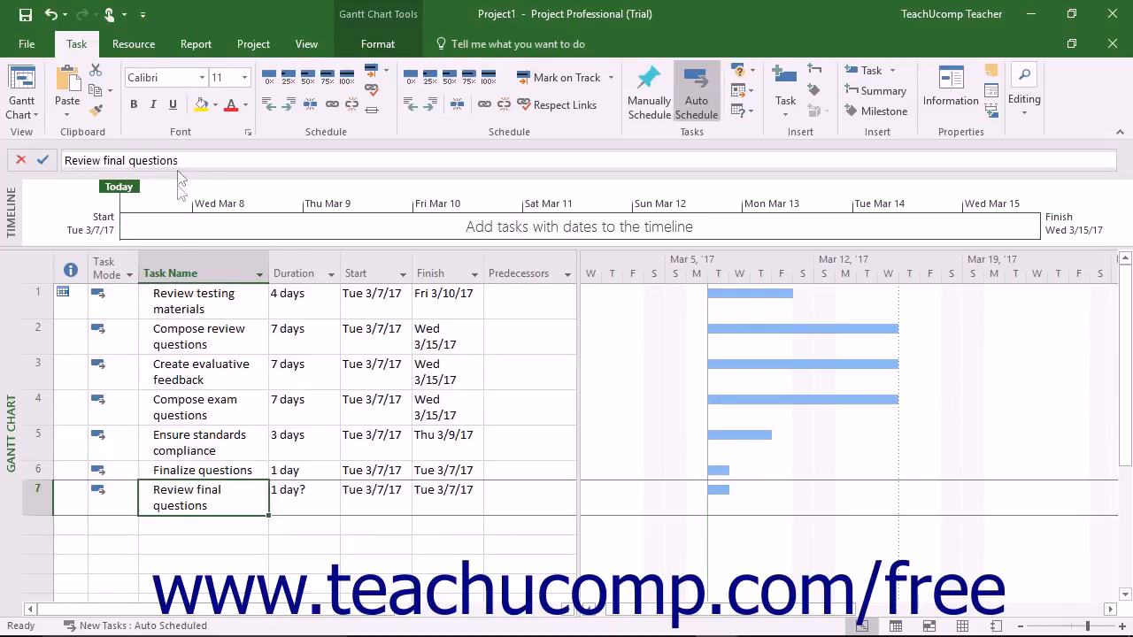
{"action": "mouse_move", "coordinate": [182, 467]}
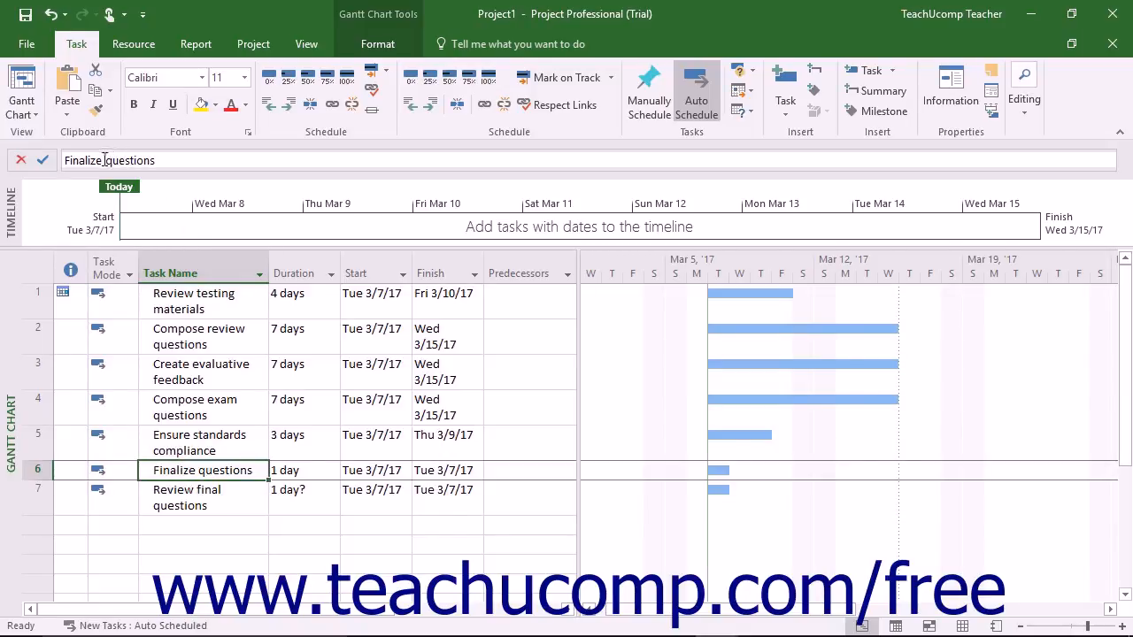
{"action": "type", "text": "t"}
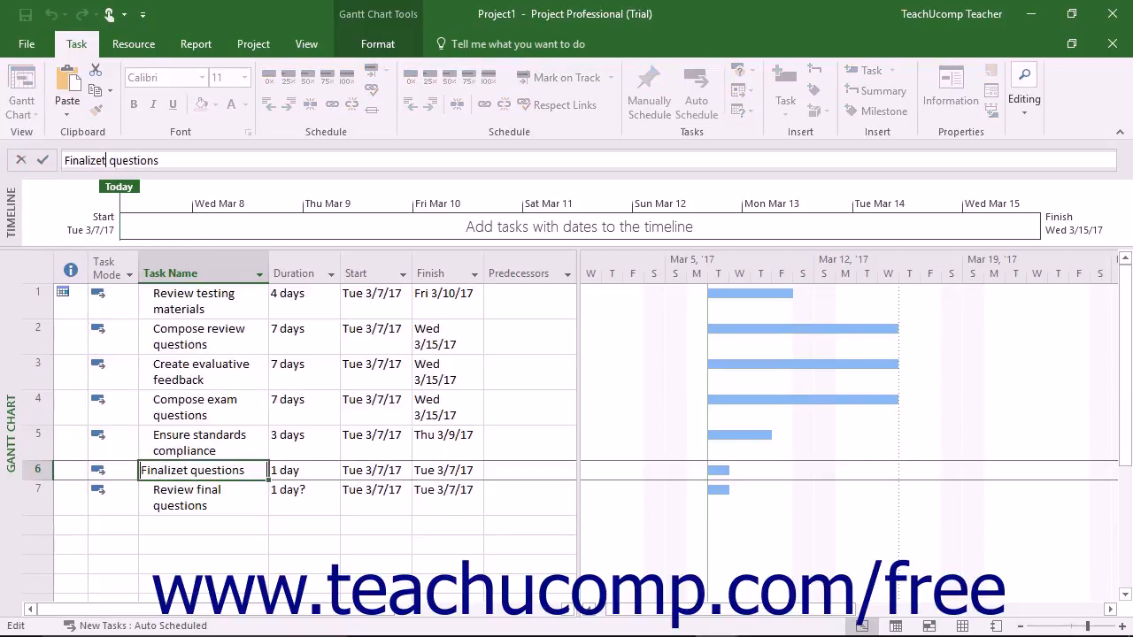
{"action": "type", "text": "test"}
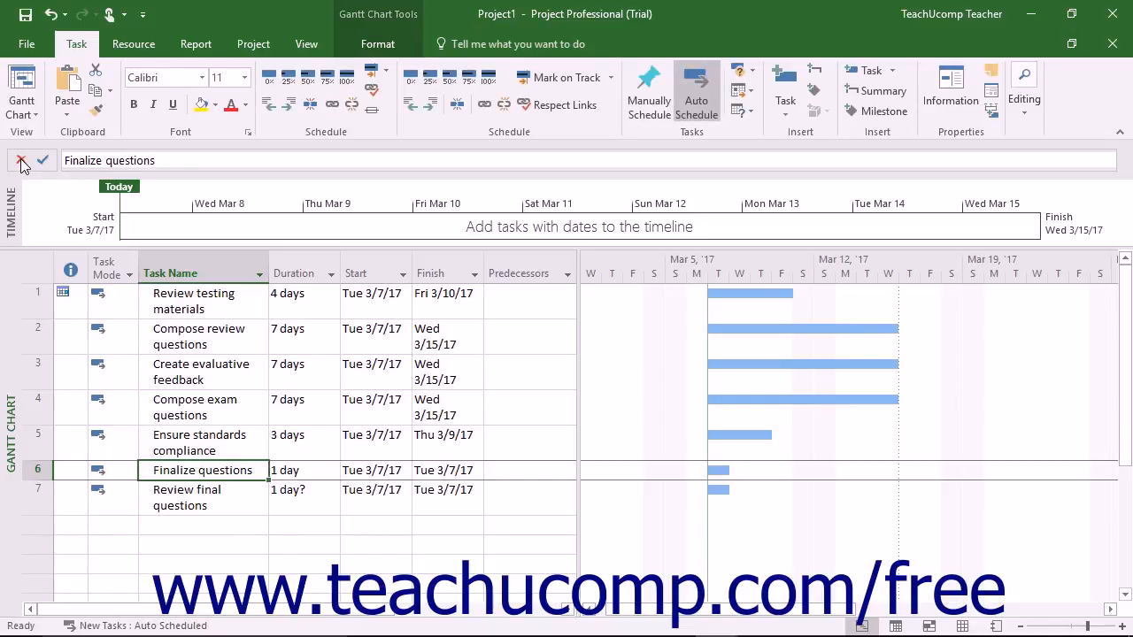
{"action": "mouse_move", "coordinate": [44, 199]}
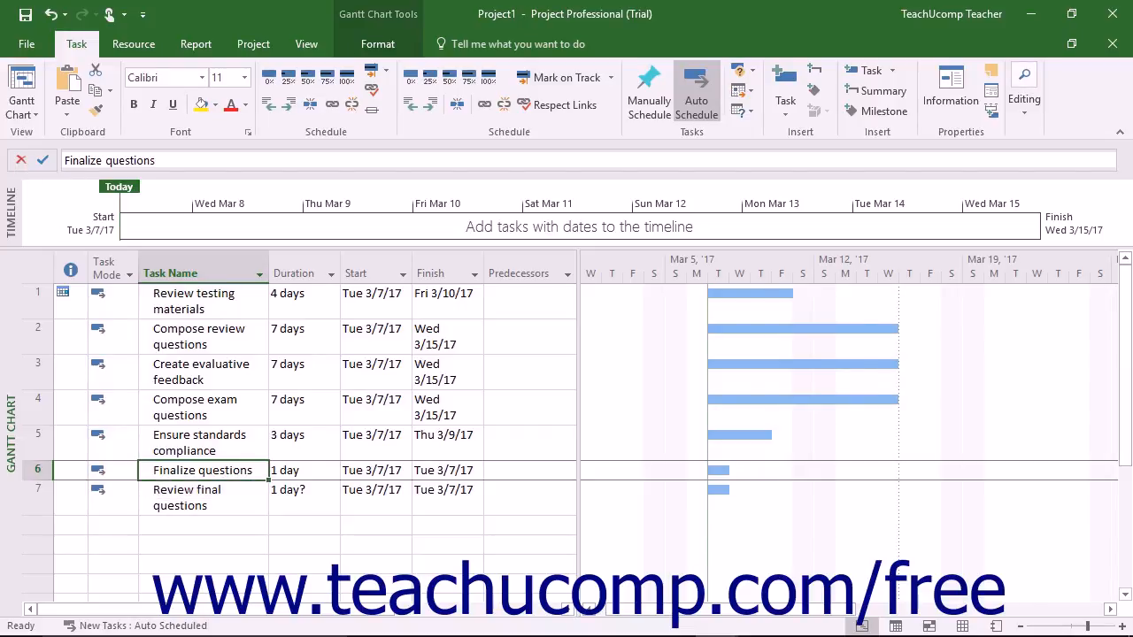
{"action": "double_click", "coordinate": [187, 497]}
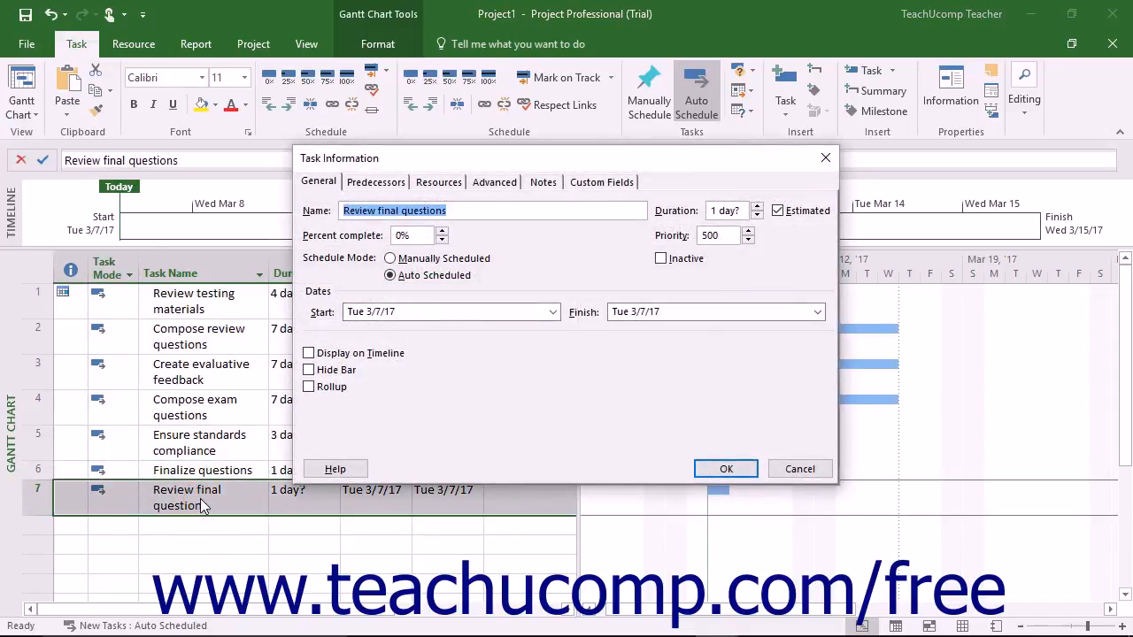
{"action": "left_click", "coordinate": [726, 469]}
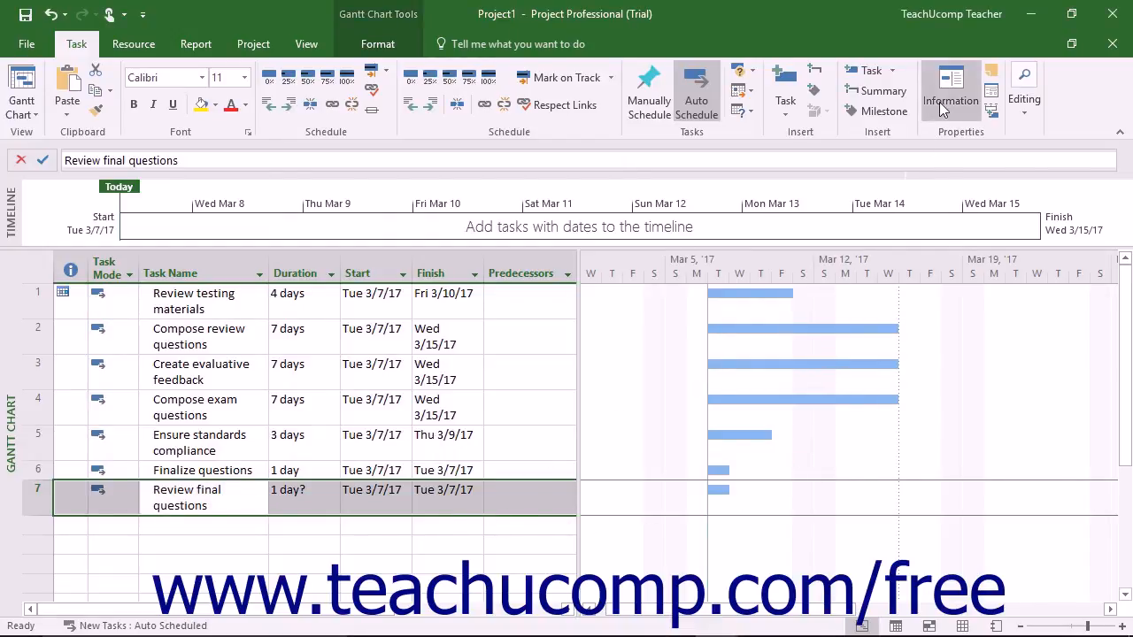
{"action": "mouse_move", "coordinate": [950, 88]}
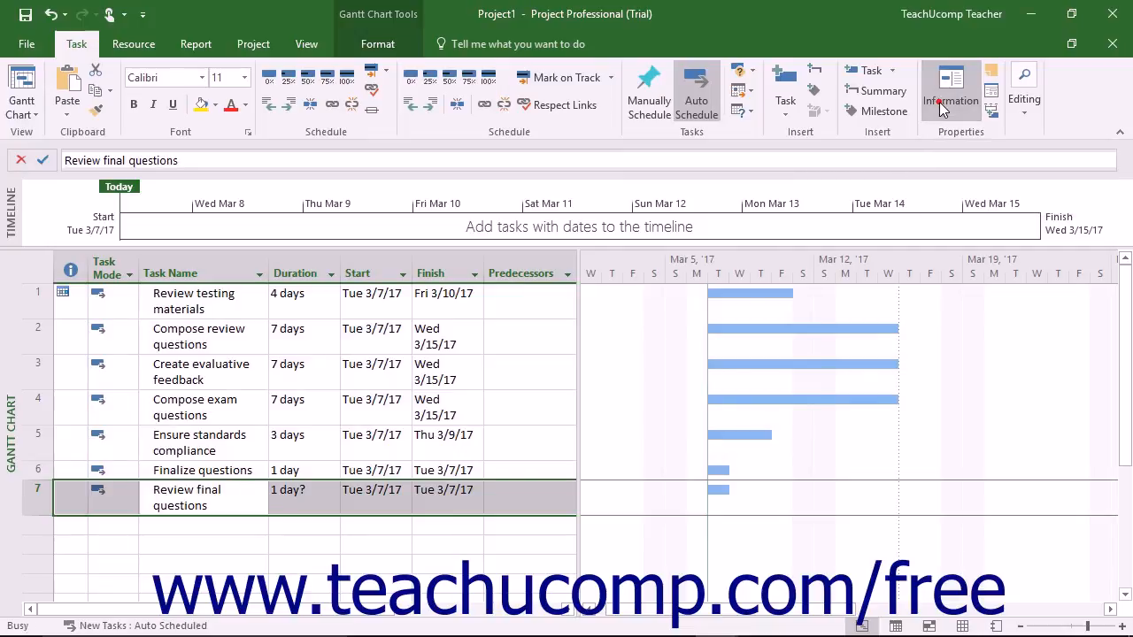
Set 'Review final questions' to a firm 1d duration in Task Information.
{"action": "left_click", "coordinate": [950, 88]}
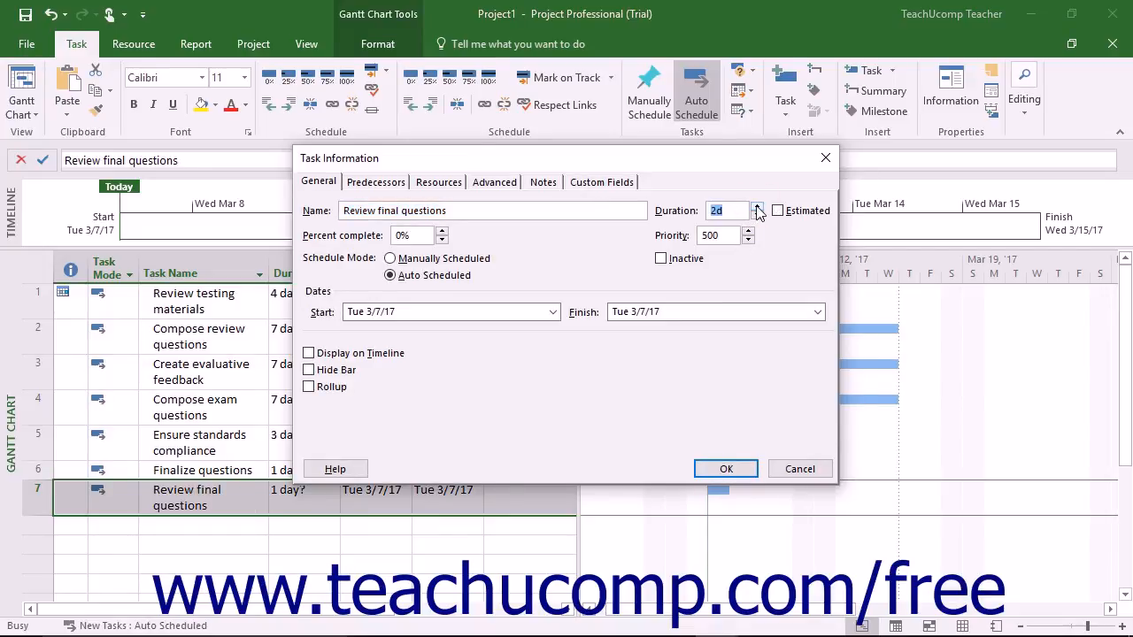
{"action": "left_click", "coordinate": [759, 216]}
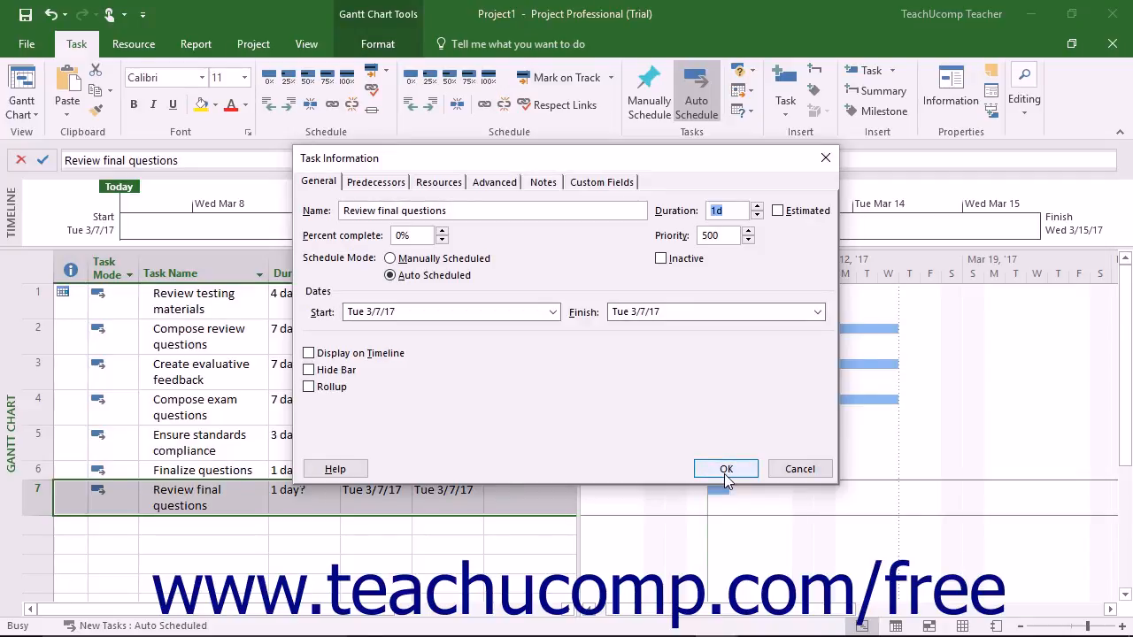
{"action": "left_click", "coordinate": [725, 468]}
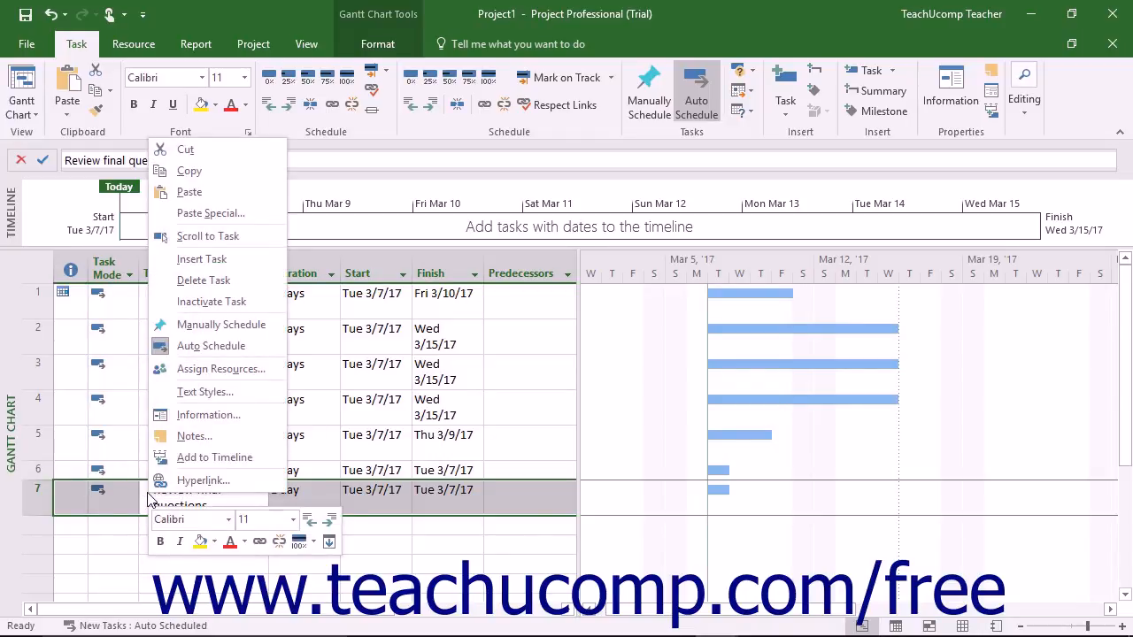
{"action": "mouse_move", "coordinate": [214, 324]}
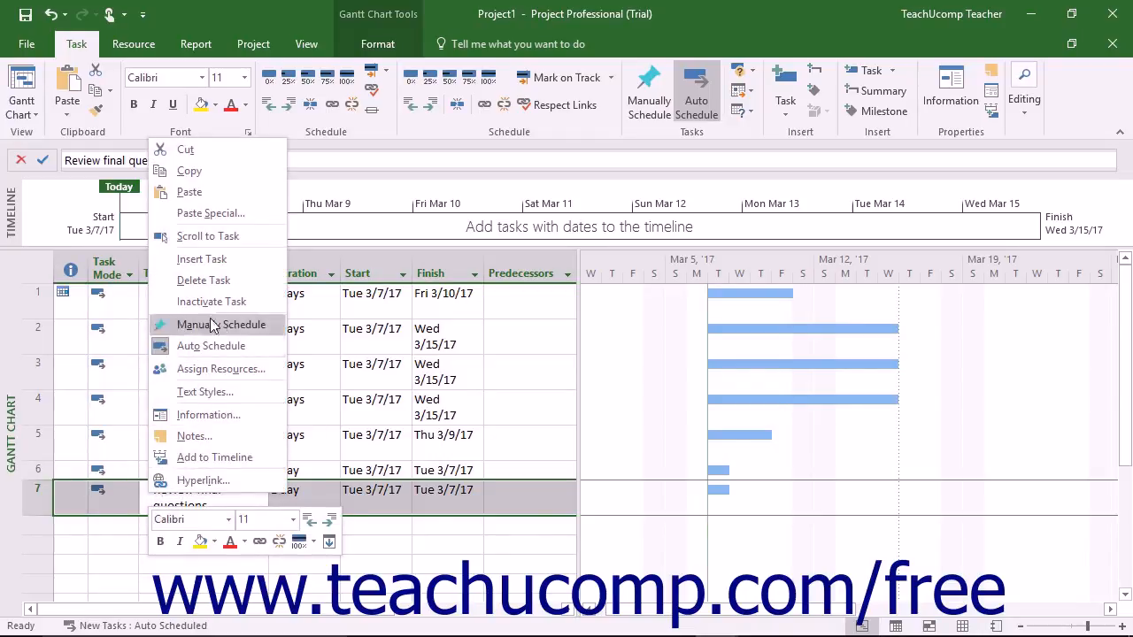
{"action": "mouse_move", "coordinate": [203, 279]}
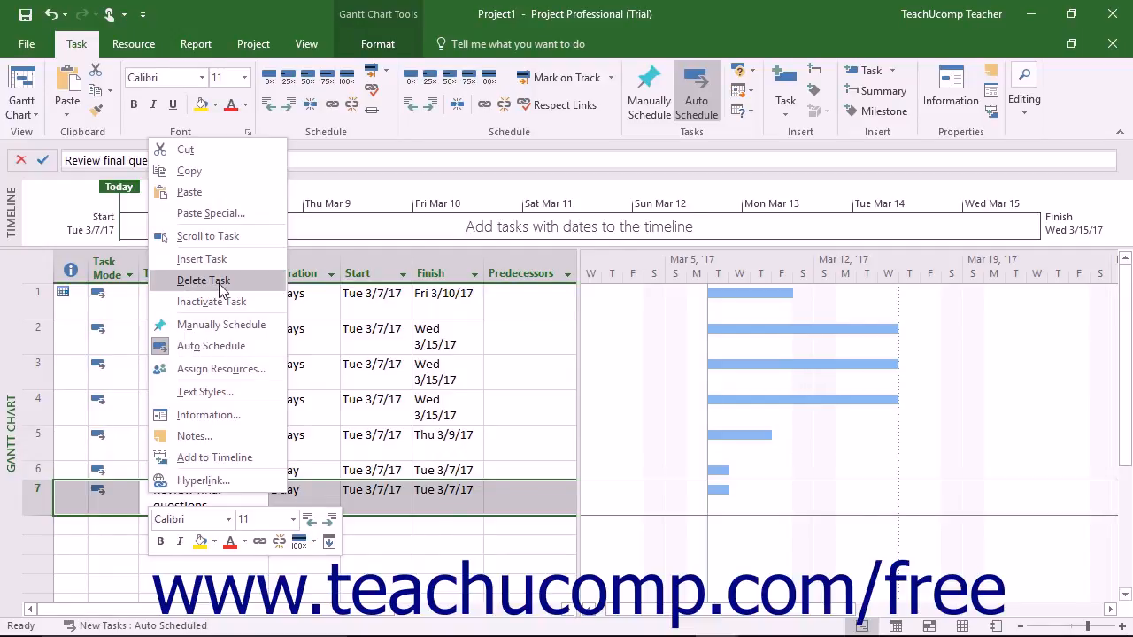